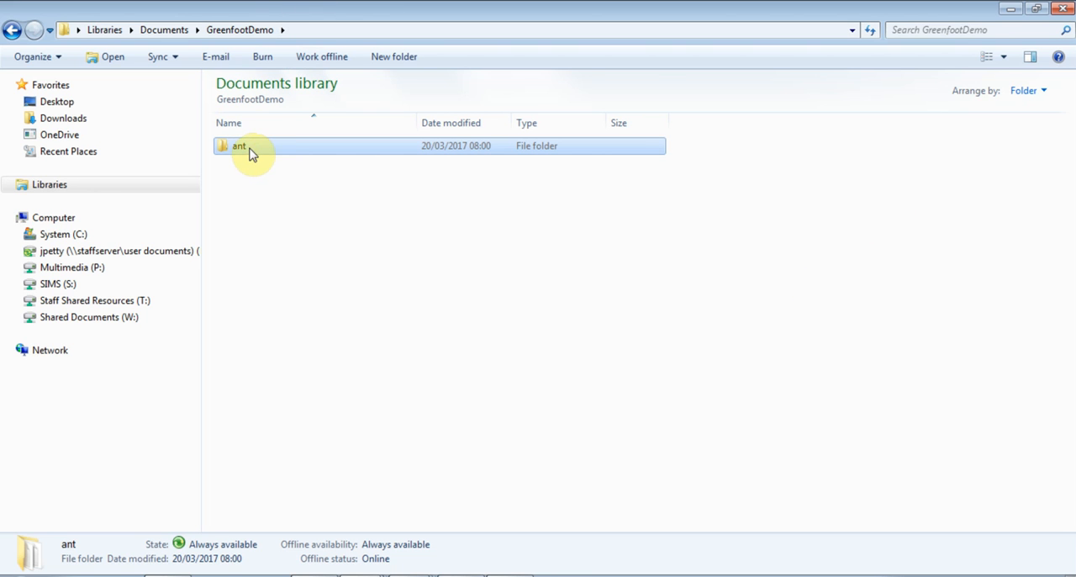
# Step: Browse into the ant scenario's images folder and preview the penLogo2 image
pyautogui.doubleClick(239, 144)
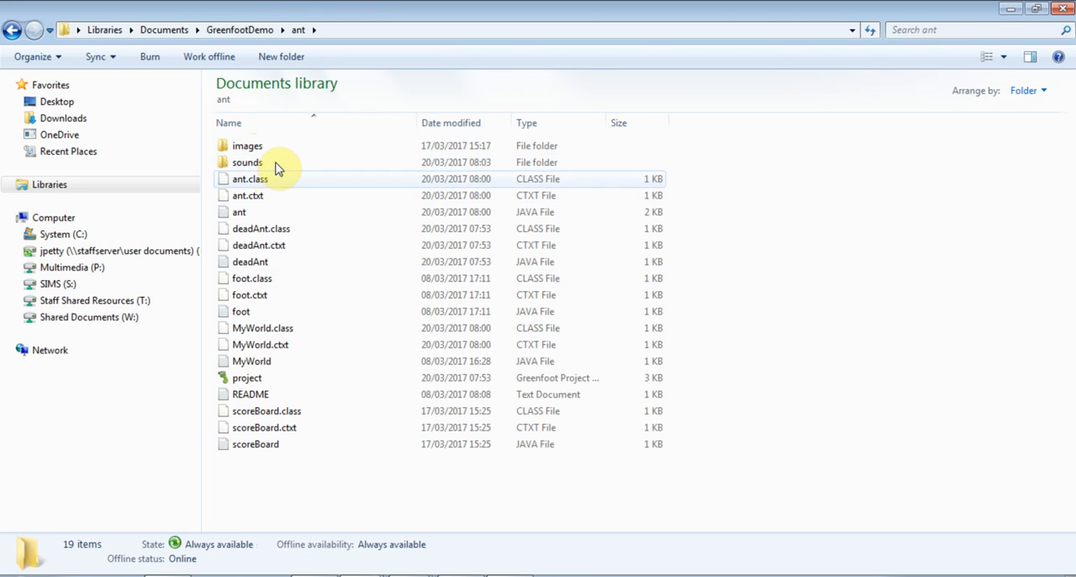
pyautogui.doubleClick(247, 145)
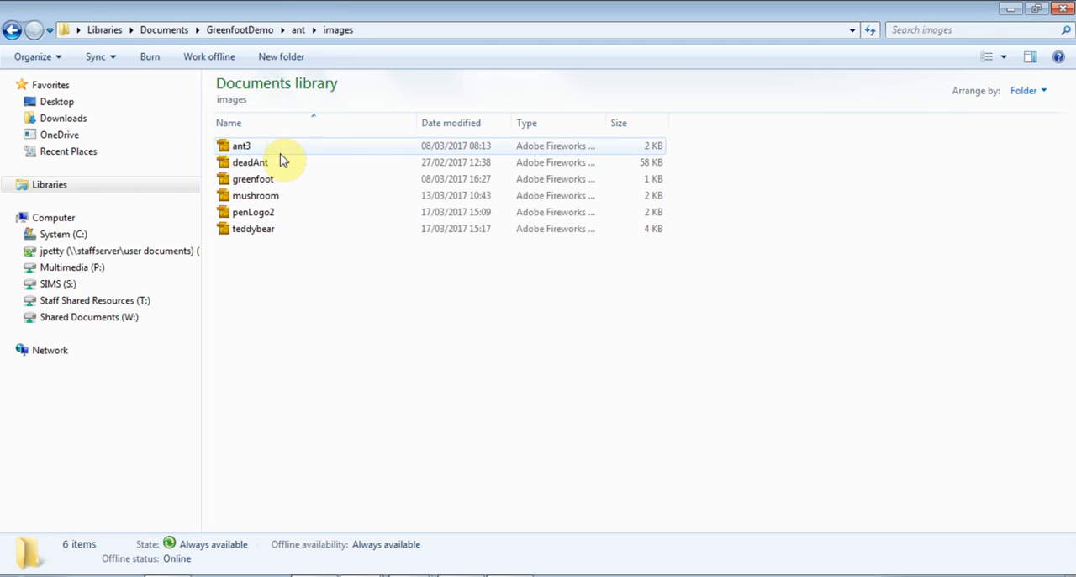
pyautogui.rightClick(252, 211)
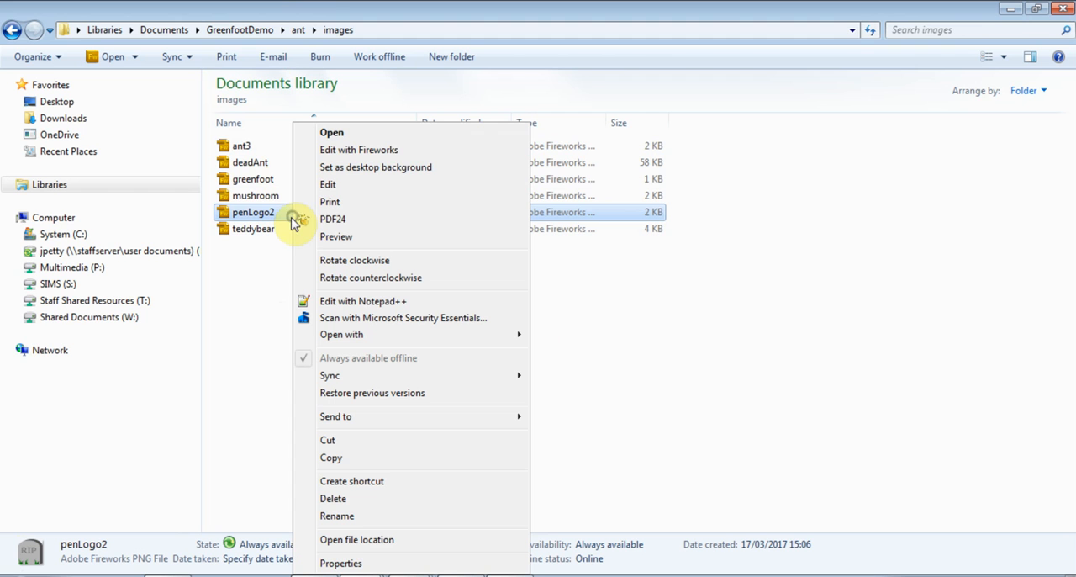
pyautogui.moveTo(390, 281)
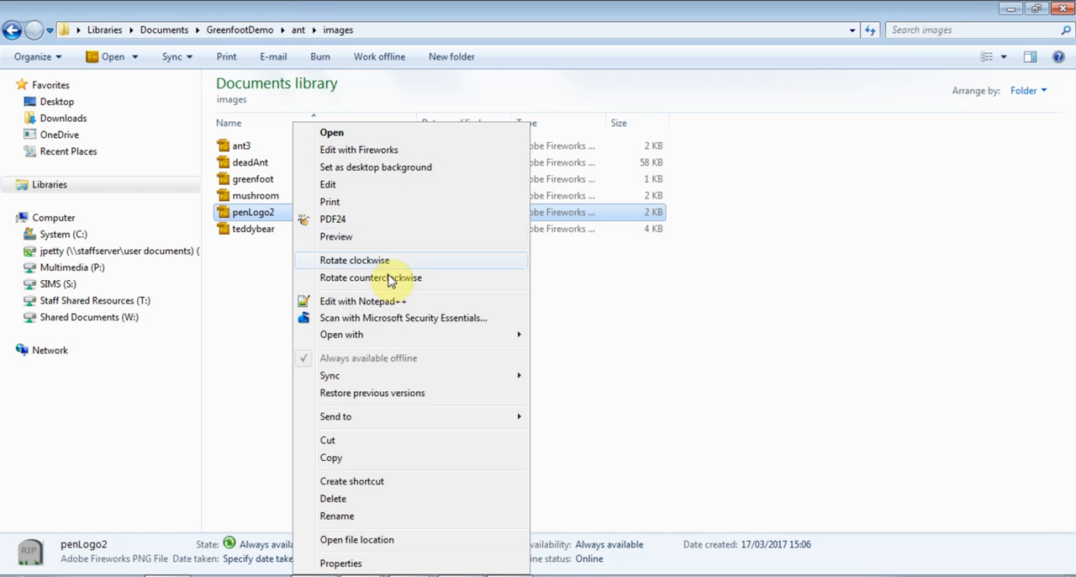
pyautogui.click(331, 131)
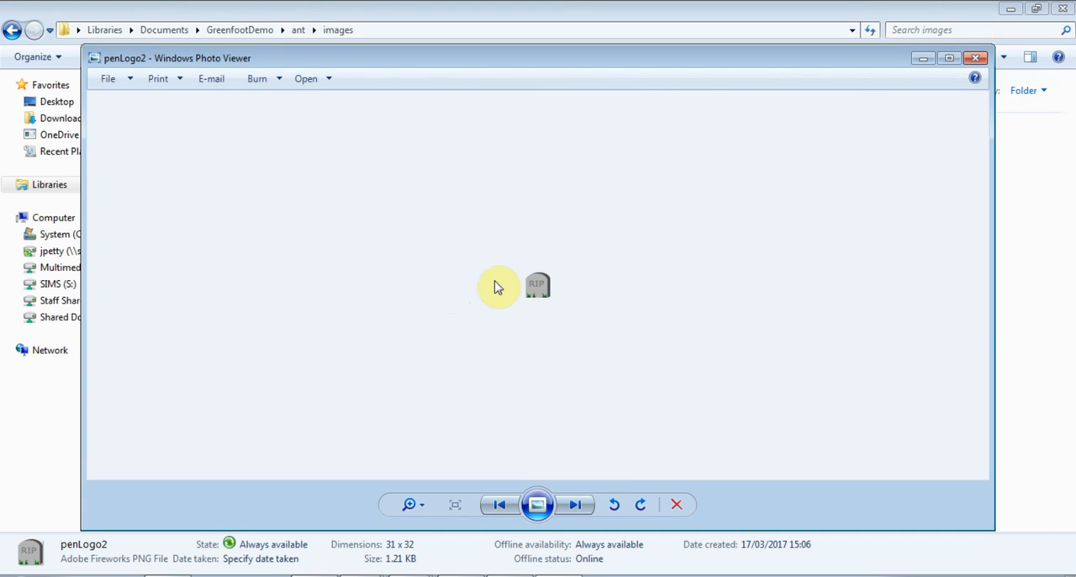
pyautogui.click(975, 57)
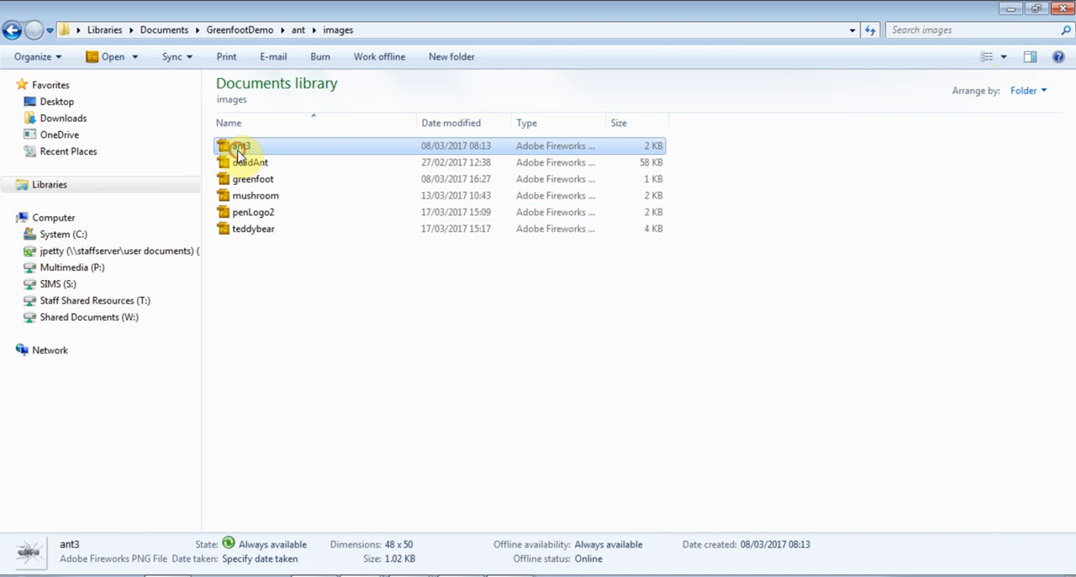
# Step: Preview the ant3 image, then return to the ant scenario folder
pyautogui.rightClick(238, 144)
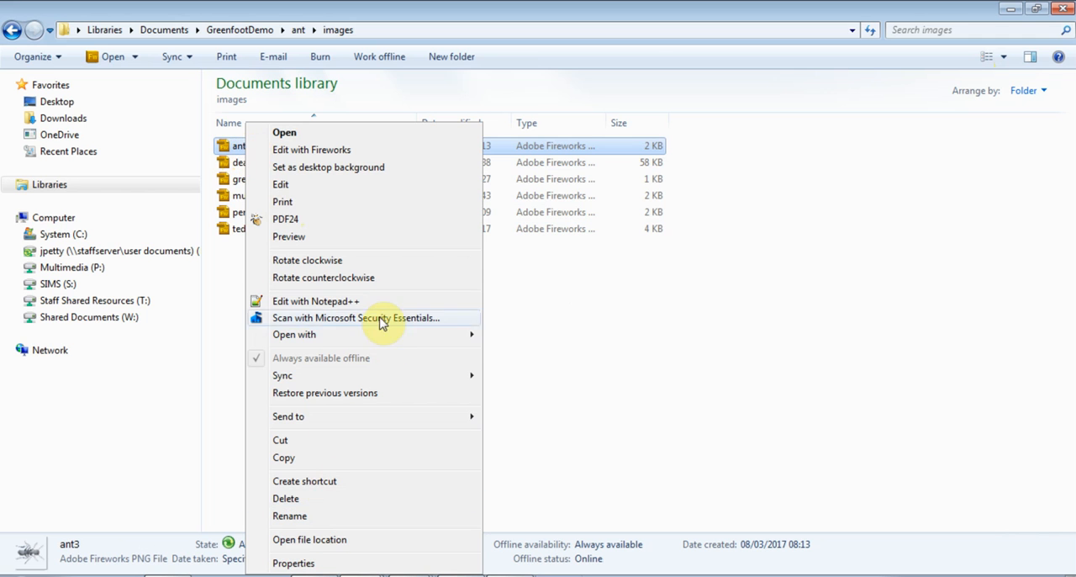
pyautogui.click(284, 131)
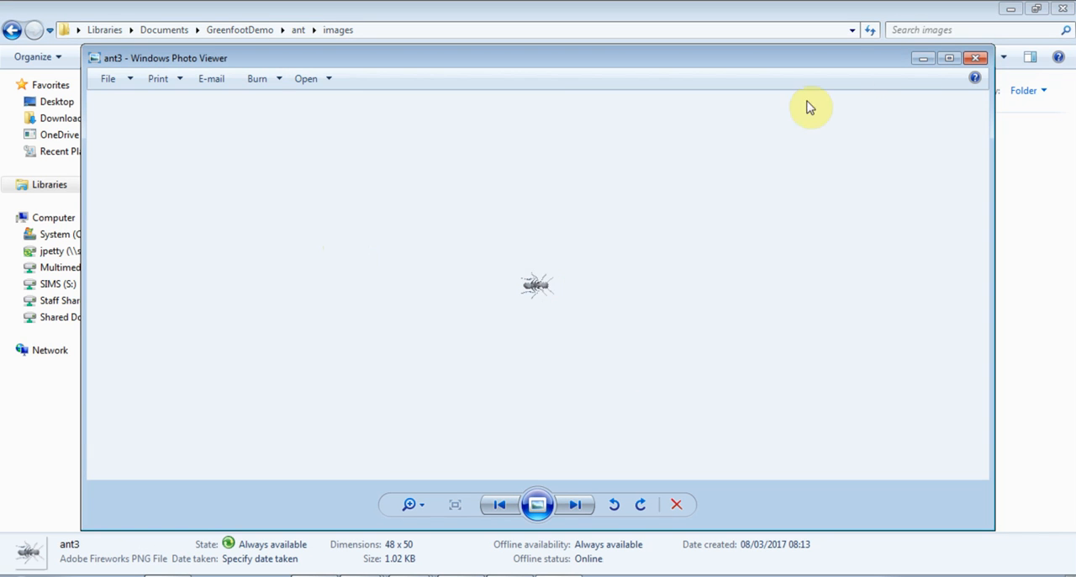
pyautogui.click(974, 57)
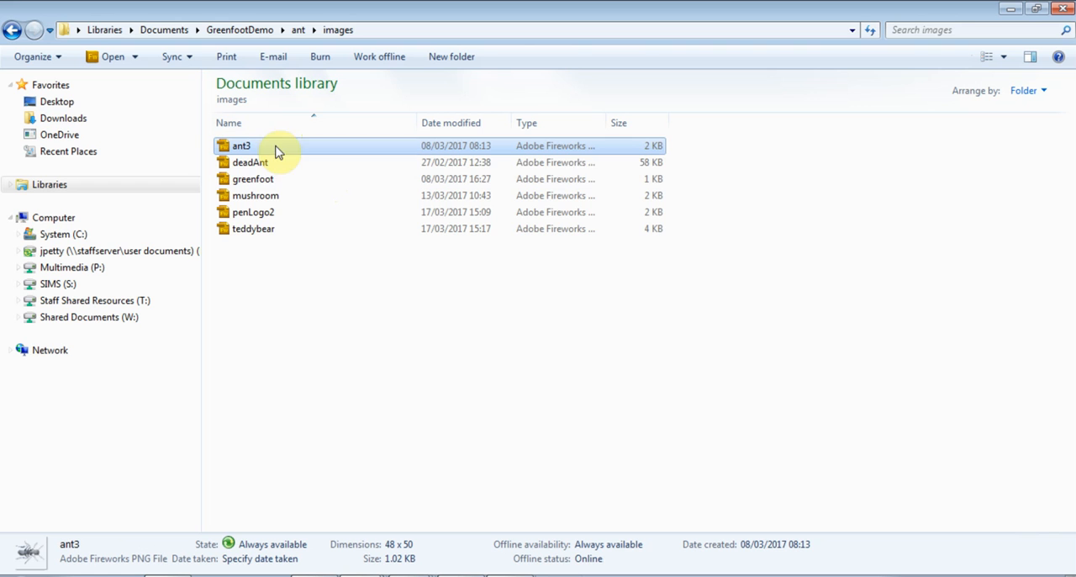
pyautogui.click(298, 30)
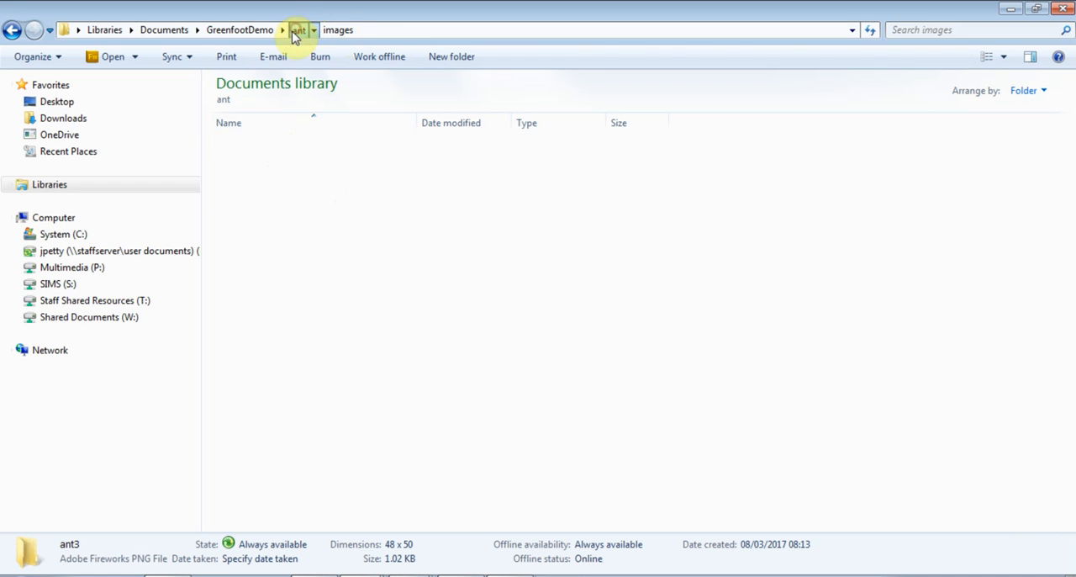
# Step: Go into the sounds folder and load the uhoh WAVE file in the audio editor
pyautogui.click(313, 30)
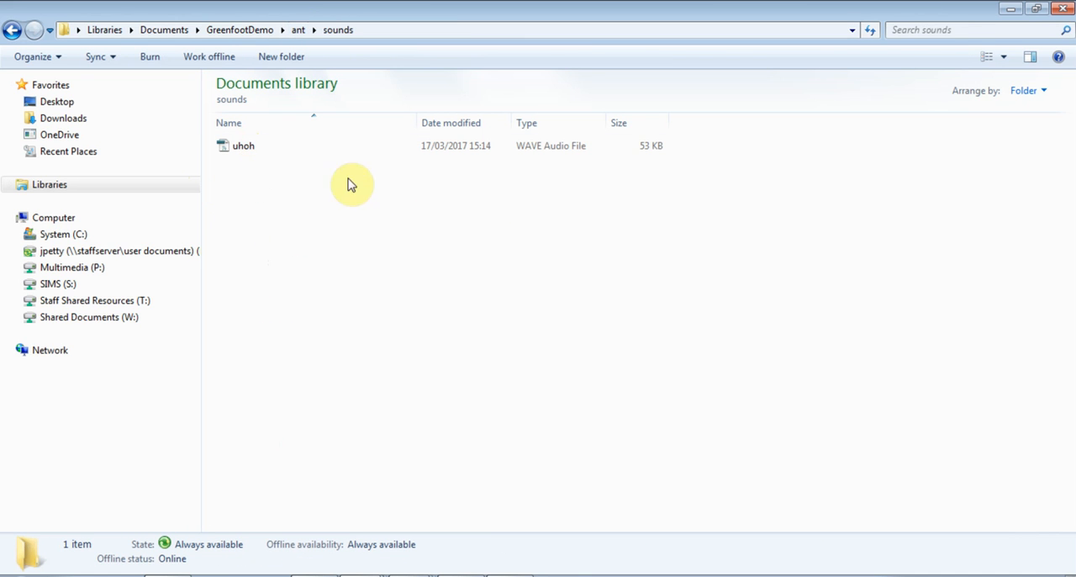
pyautogui.click(243, 144)
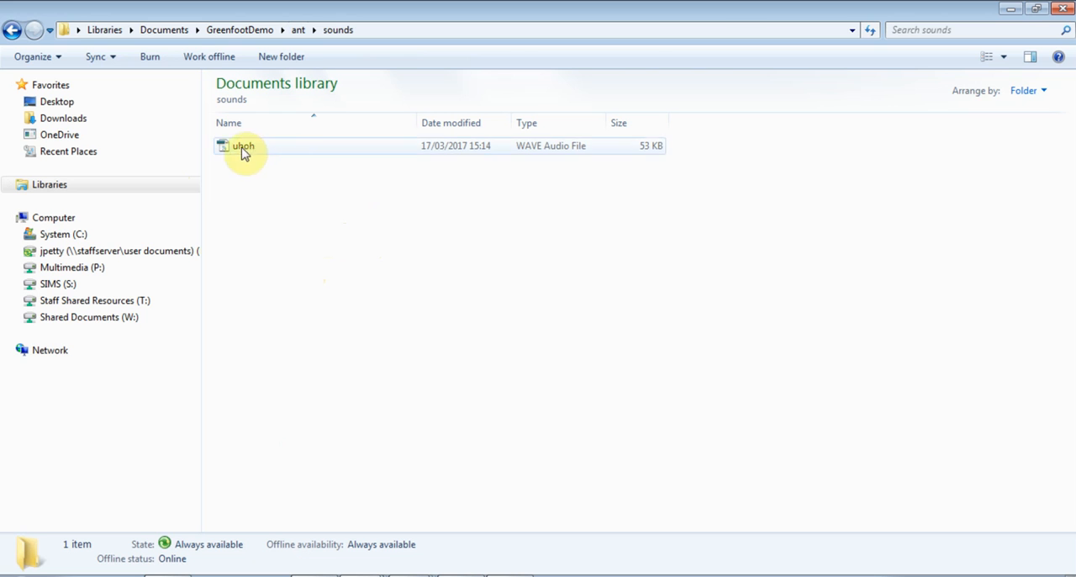
pyautogui.click(242, 145)
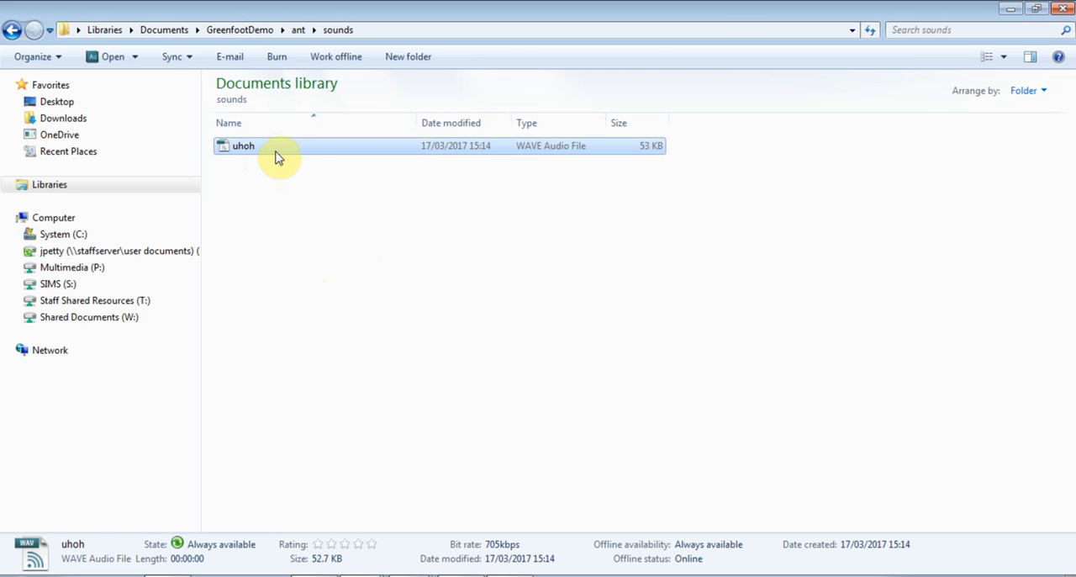
pyautogui.moveTo(285, 154)
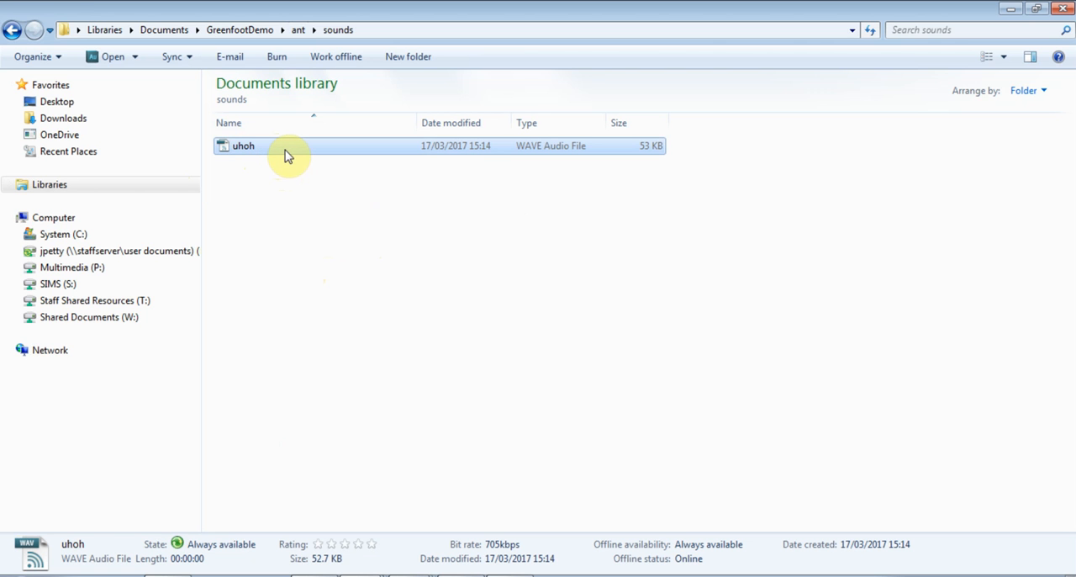
pyautogui.doubleClick(242, 144)
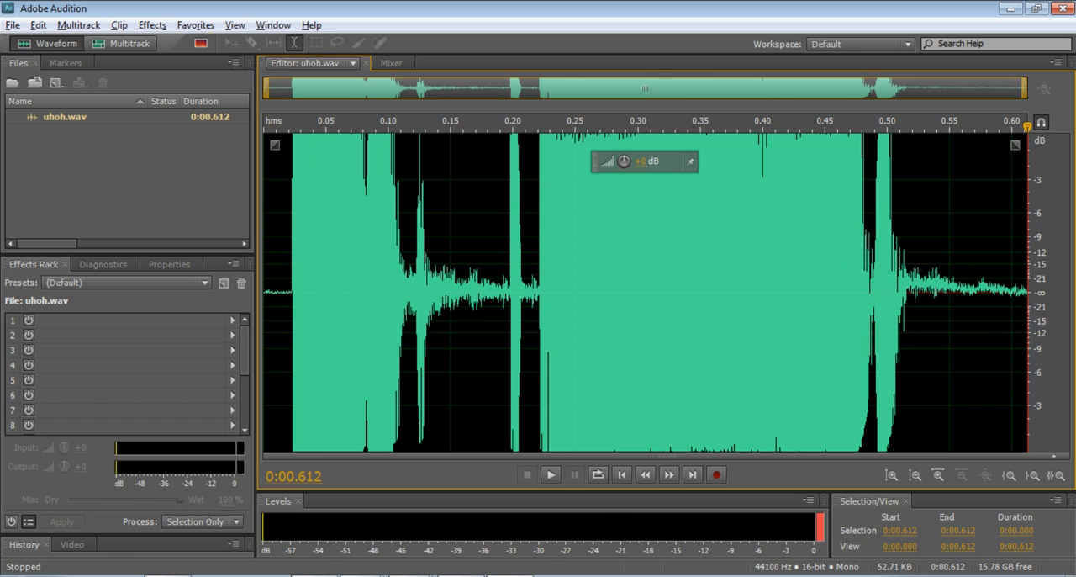
pyautogui.moveTo(296, 15)
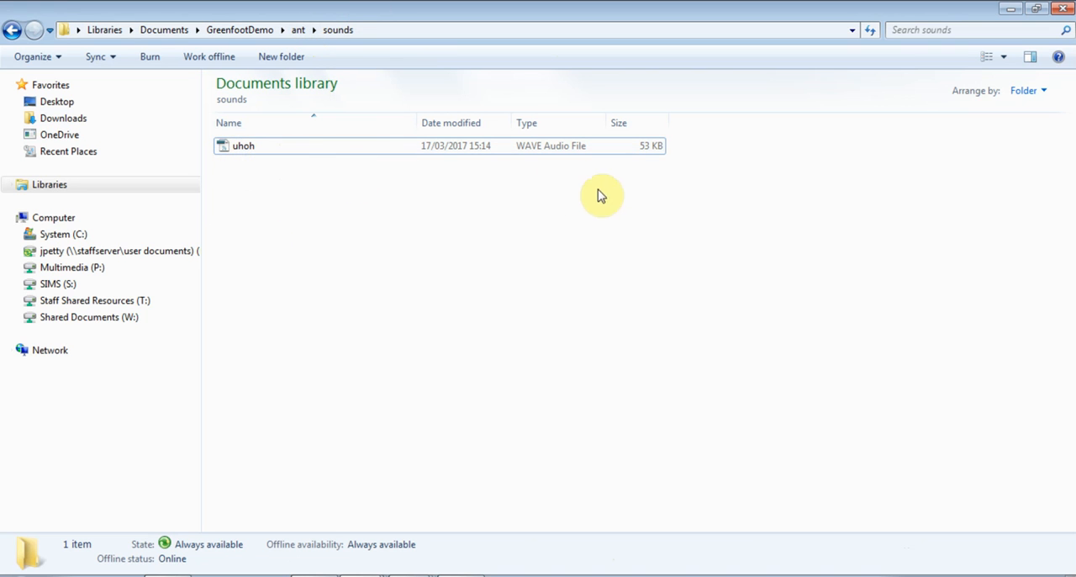
pyautogui.moveTo(541, 158)
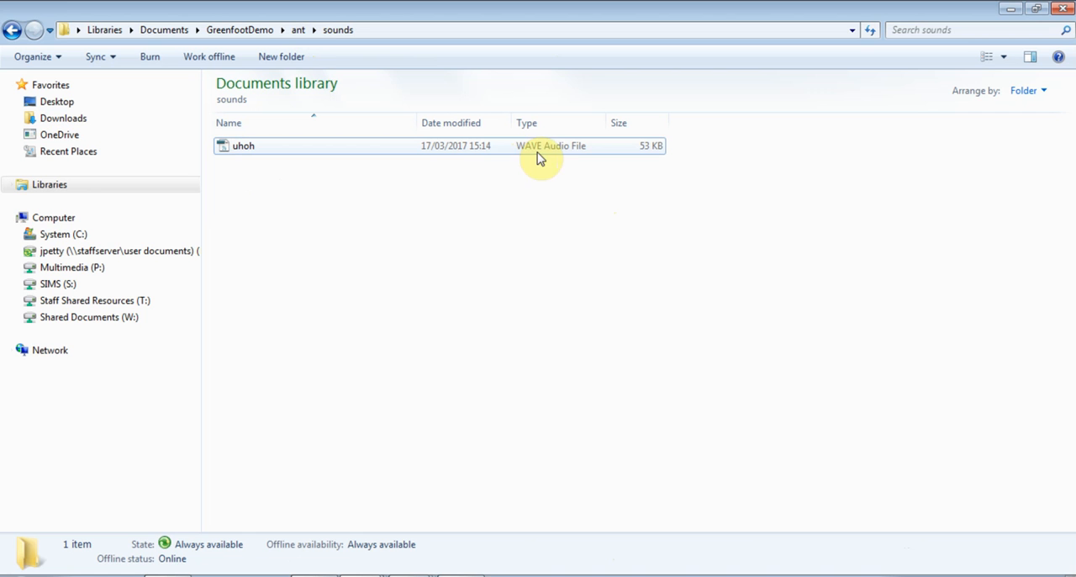
pyautogui.moveTo(753, 434)
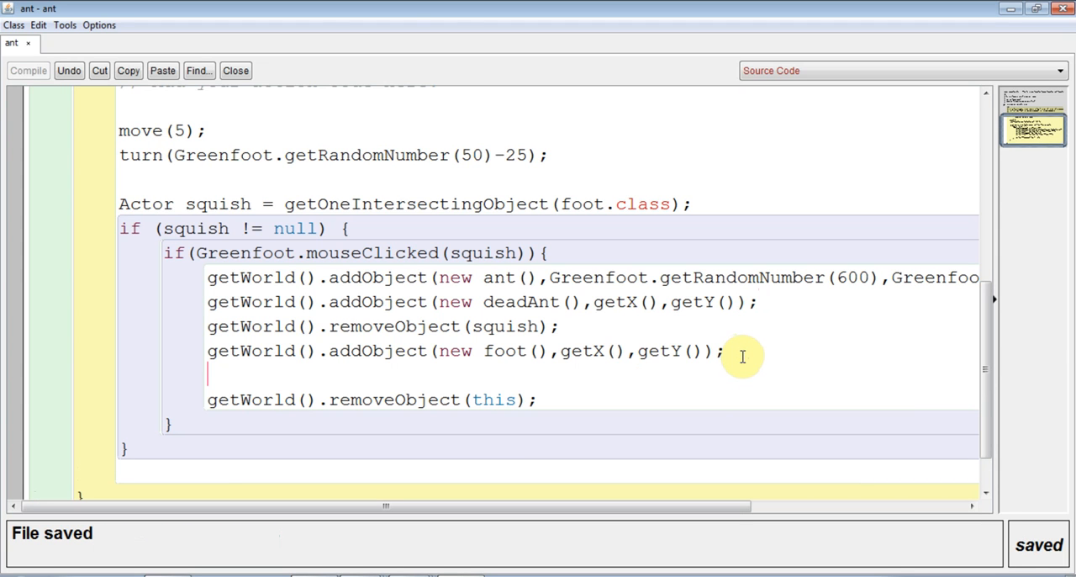
# Step: Add Greenfoot.playSound("uhoh.wav"); on the line after the foot addObject call
pyautogui.click(27, 70)
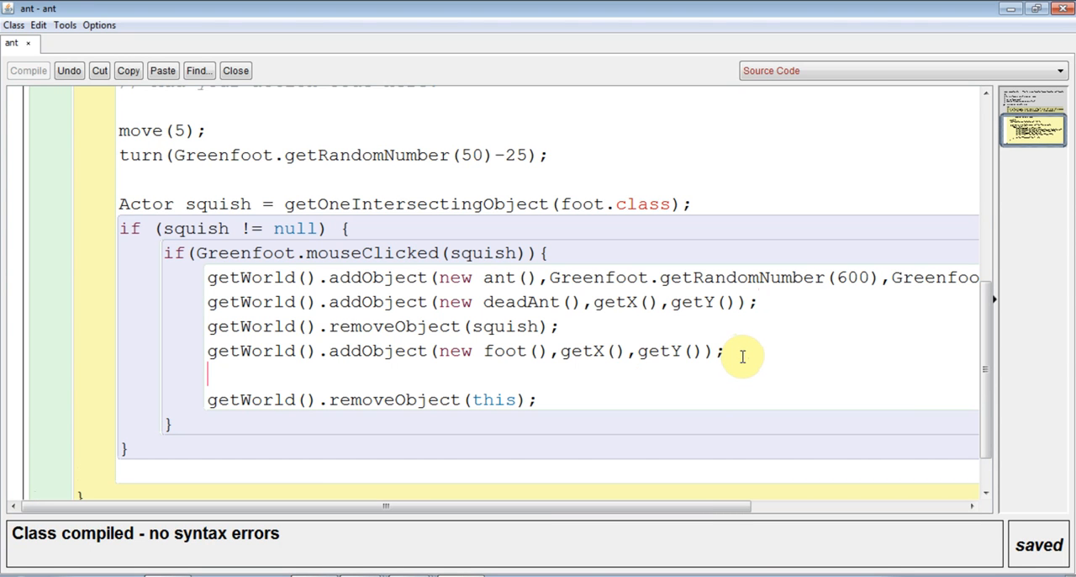
pyautogui.write('G')
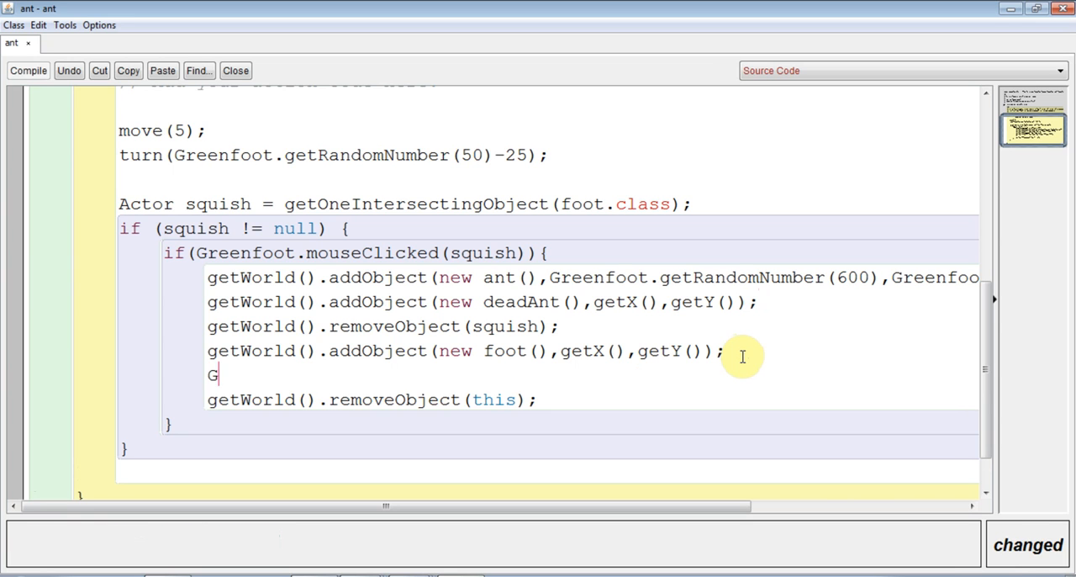
pyautogui.write('reenfoot')
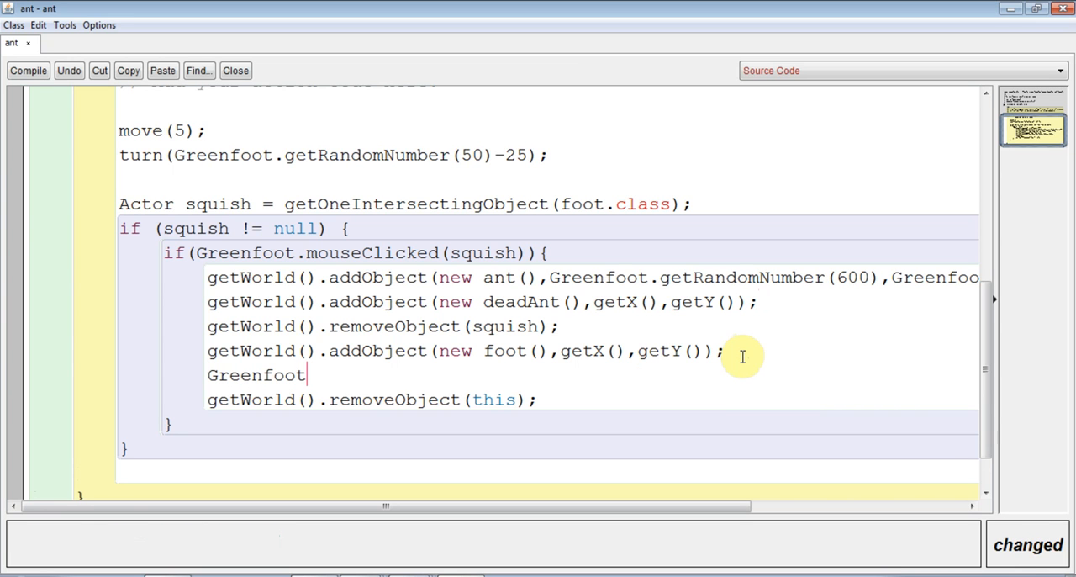
pyautogui.write('.')
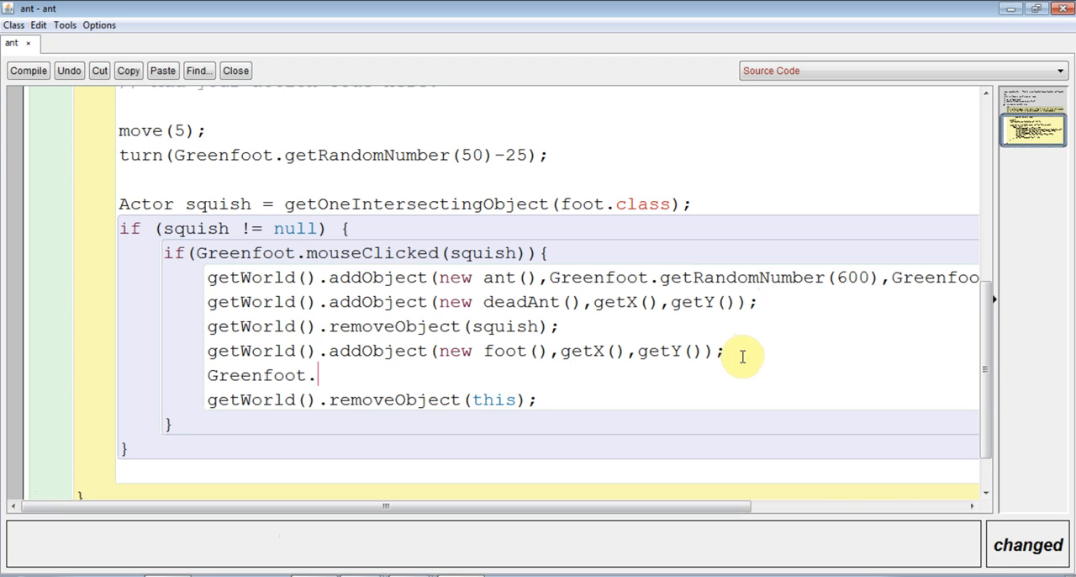
pyautogui.write('play')
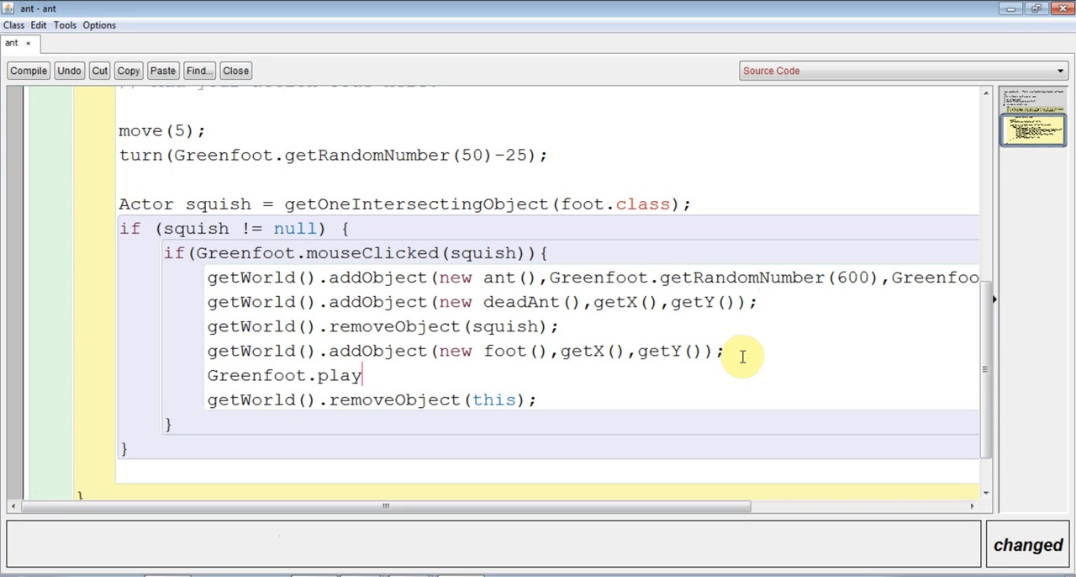
pyautogui.write('Sound')
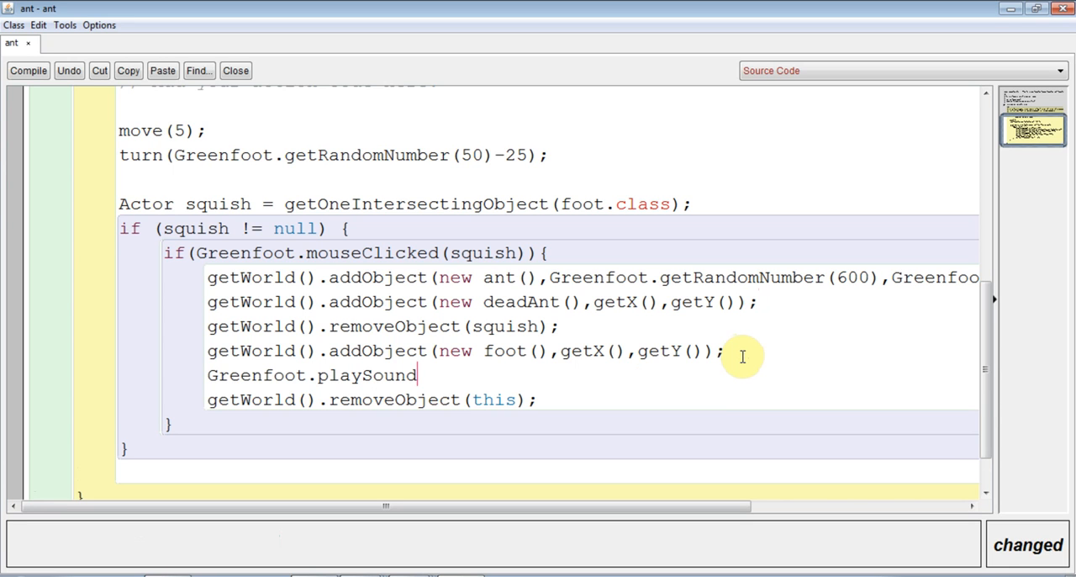
pyautogui.write('("')
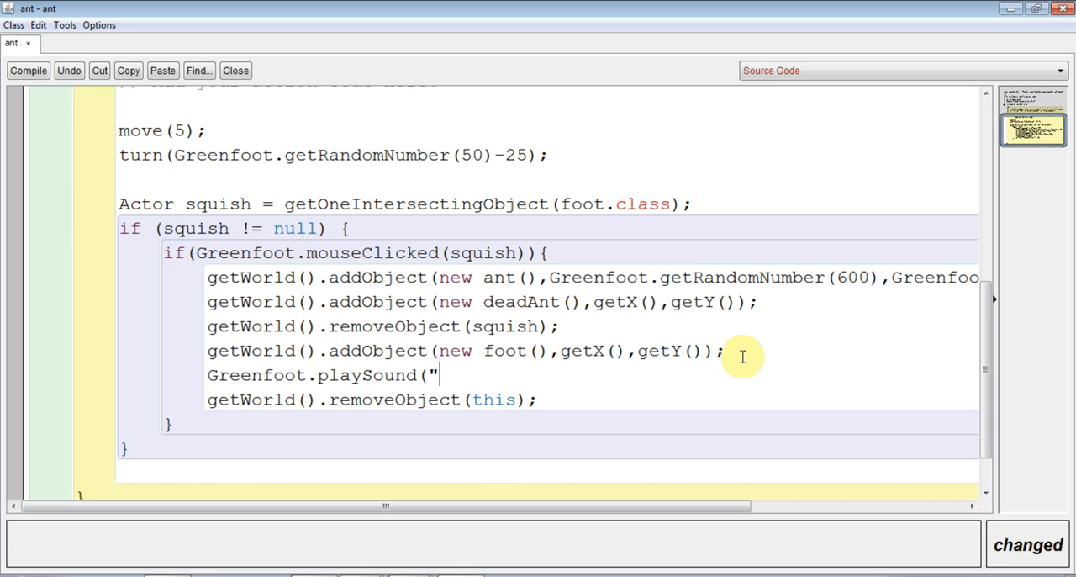
pyautogui.write('o')
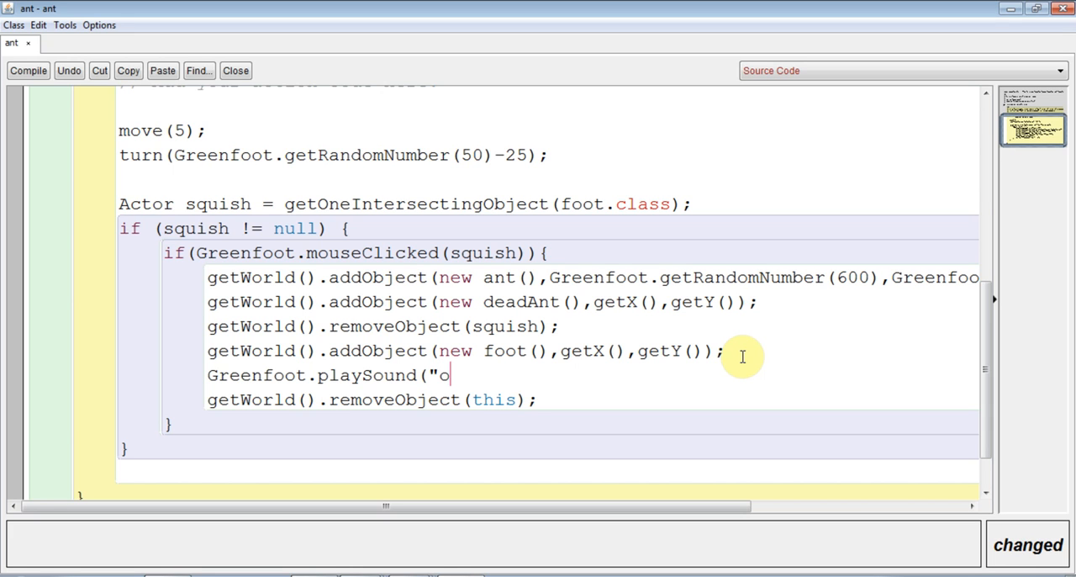
pyautogui.write('u')
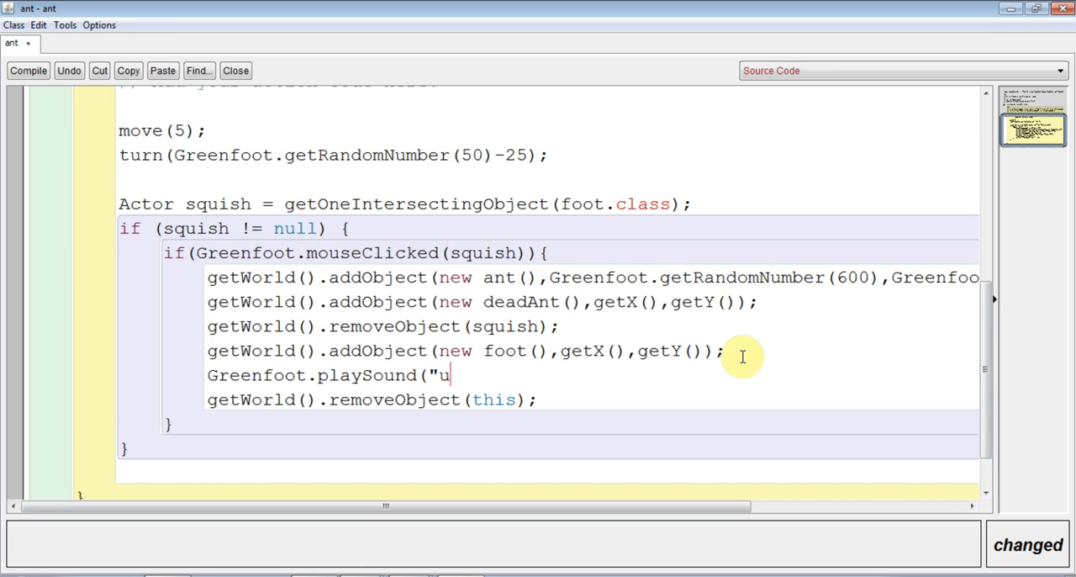
pyautogui.write('hoyh.')
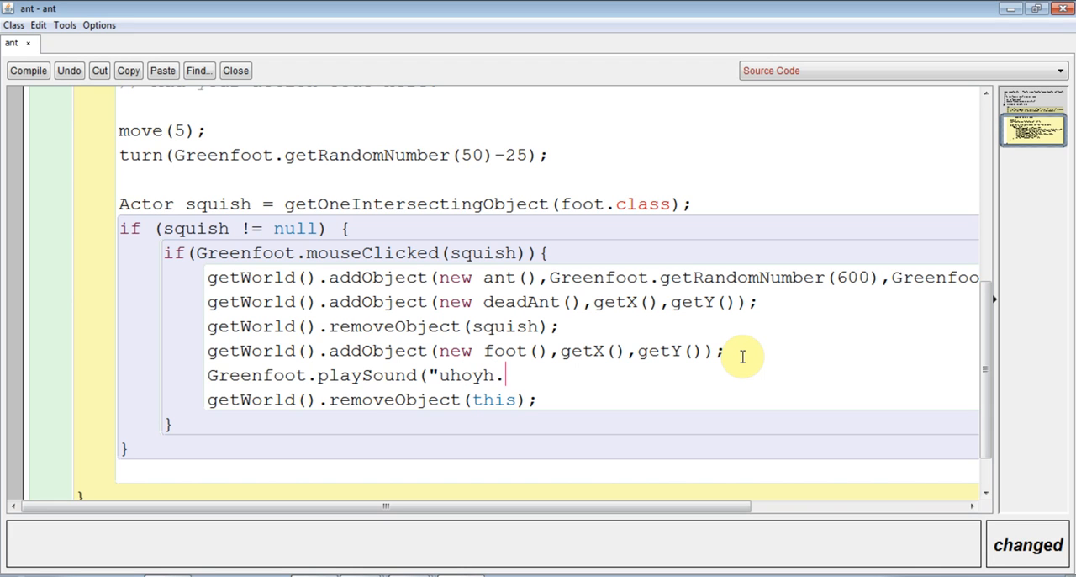
pyautogui.write('wav')
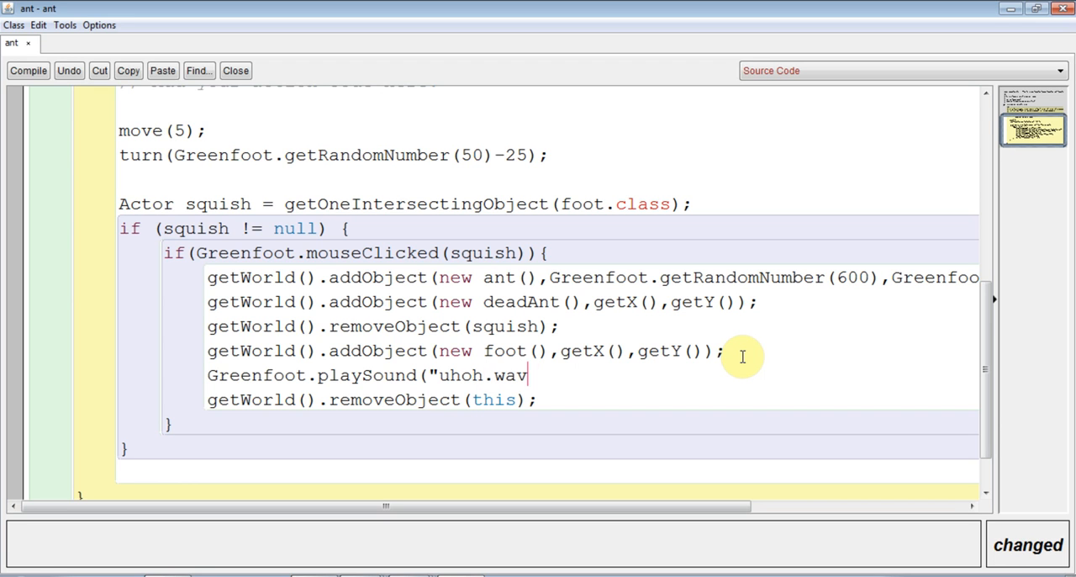
pyautogui.write('"')
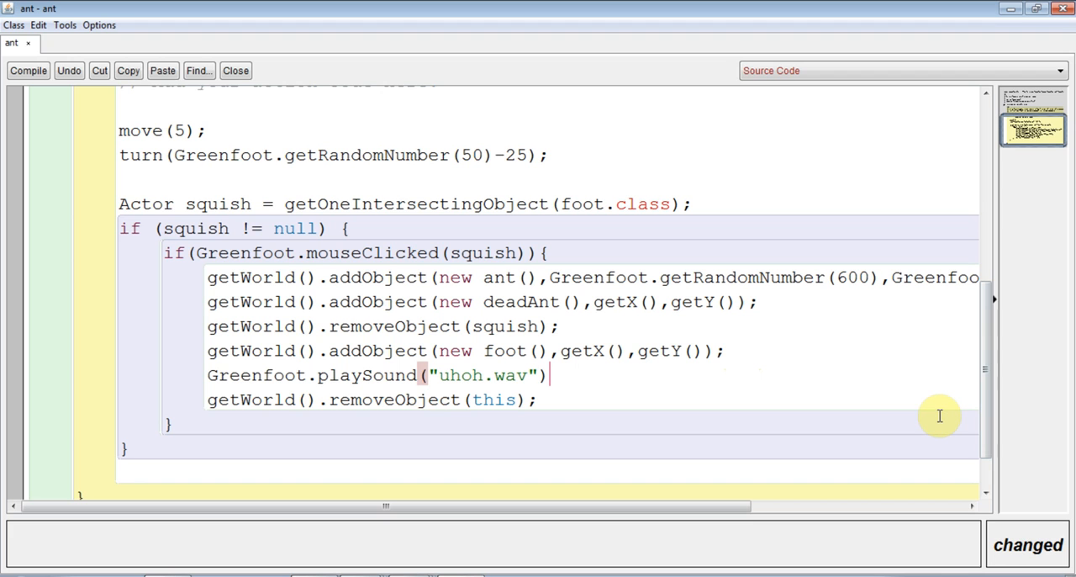
pyautogui.write(';')
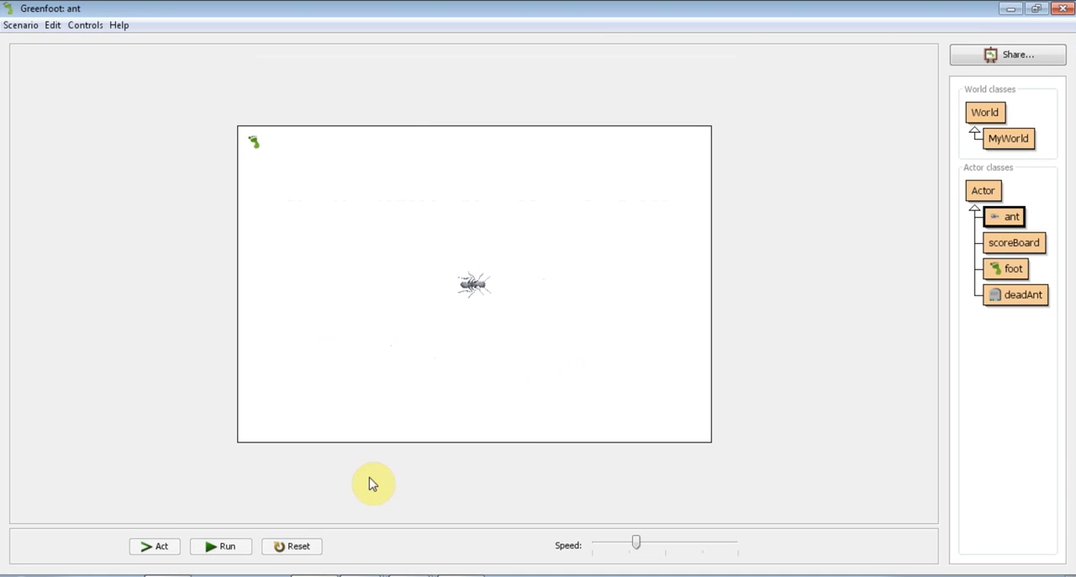
# Step: Compile the ant class so the scenario world is ready to test the squish sound
pyautogui.click(220, 545)
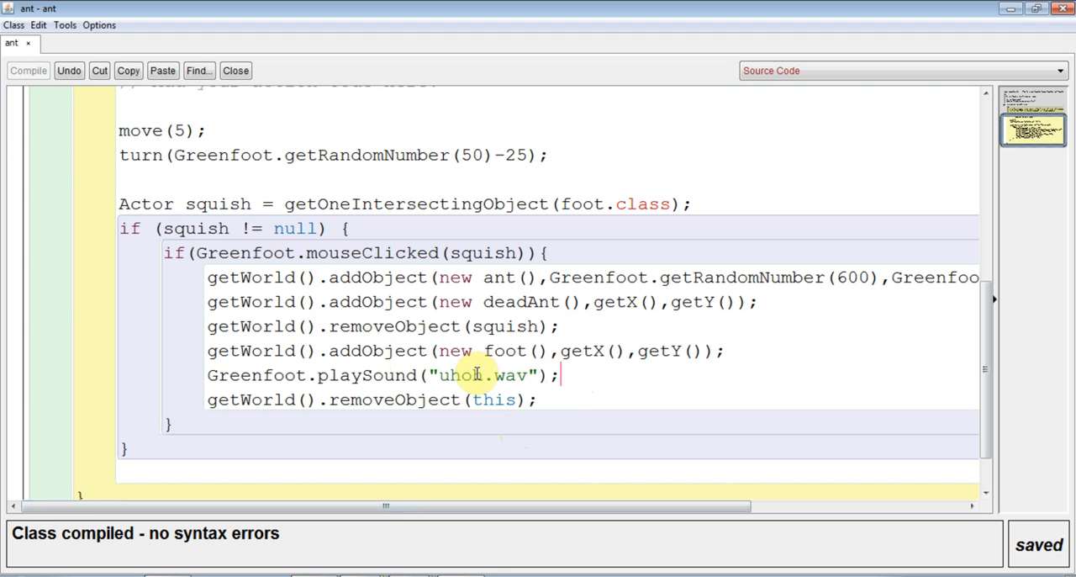
pyautogui.moveTo(558, 374)
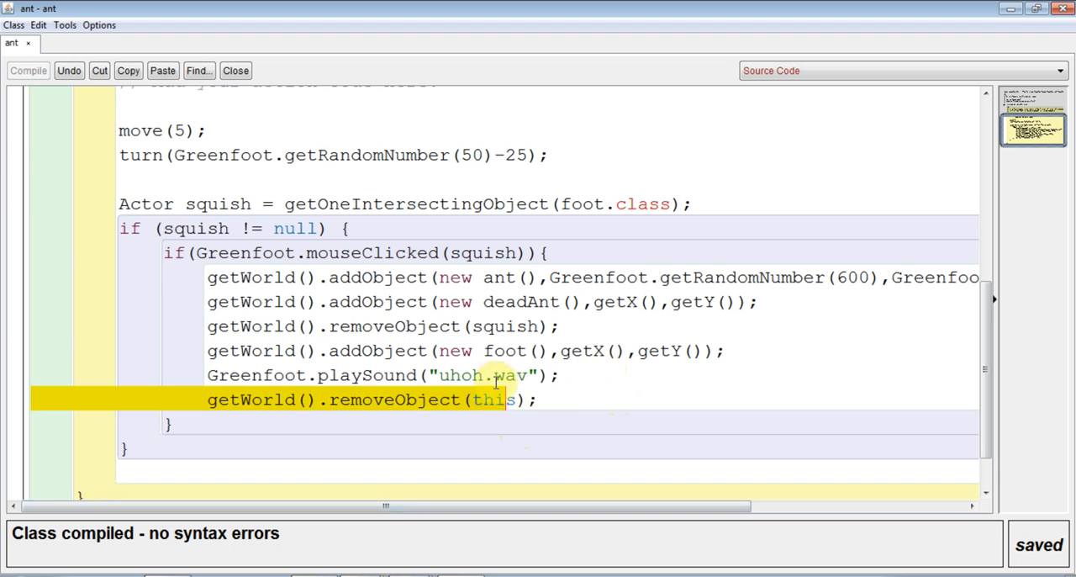
# Step: Reopen the ant source to review the playSound("uhoh.wav") line
pyautogui.click(562, 375)
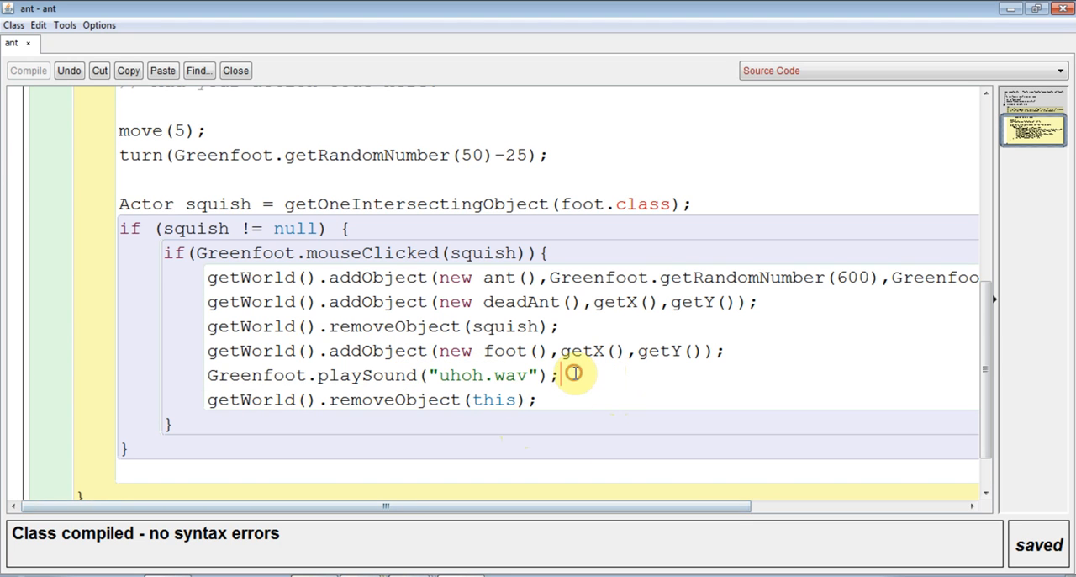